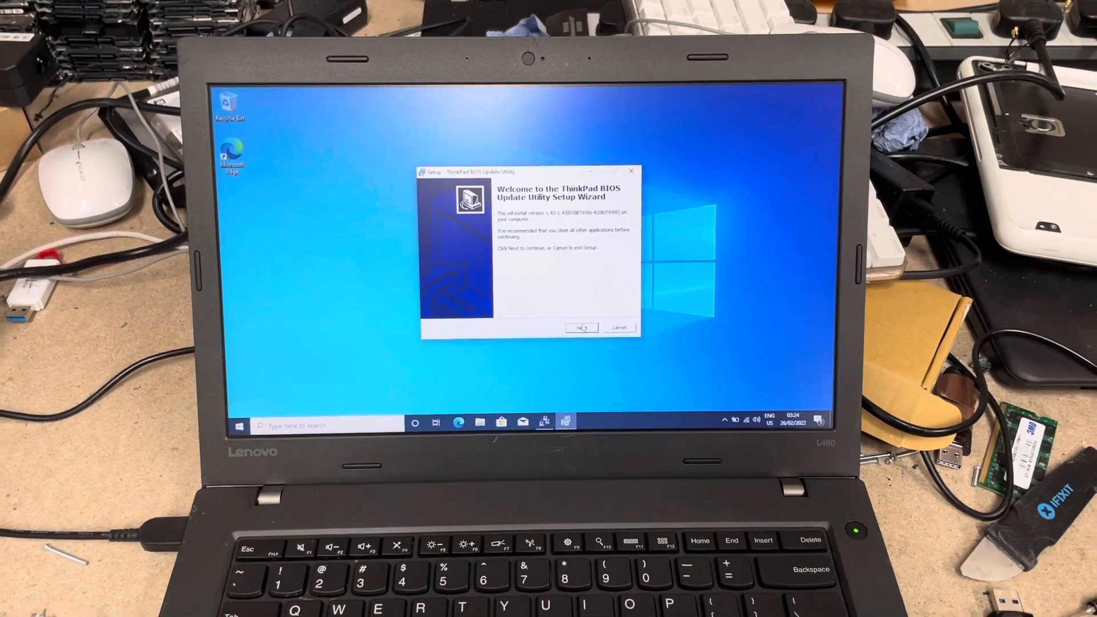
Advance the setup wizard past the welcome page and the license agreement
{"action": "left_click", "coordinate": [581, 328]}
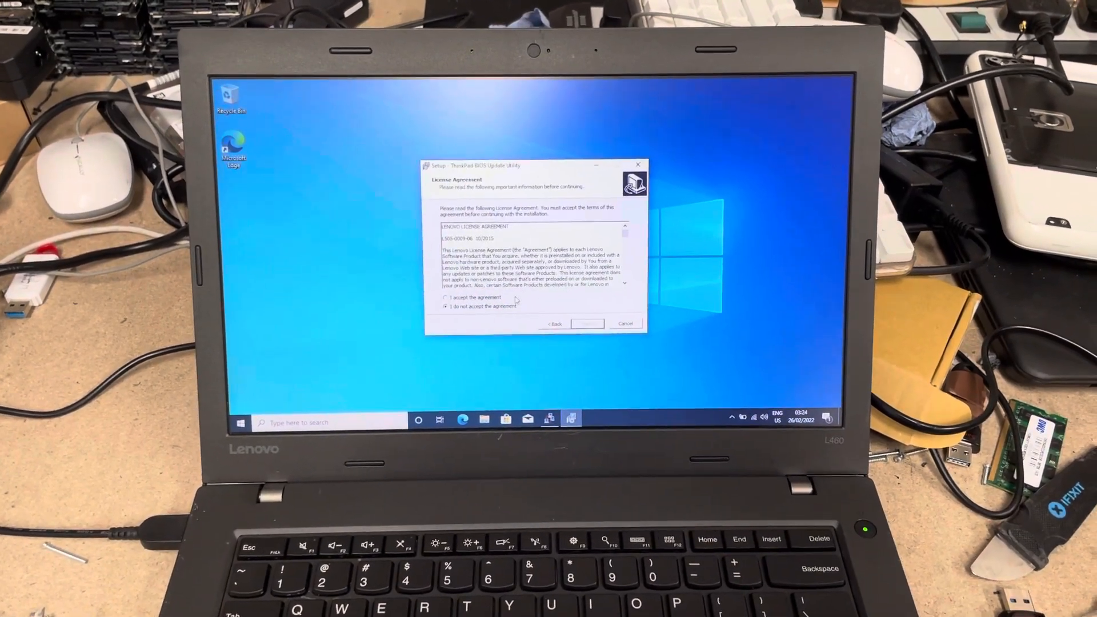
{"action": "left_click", "coordinate": [587, 324]}
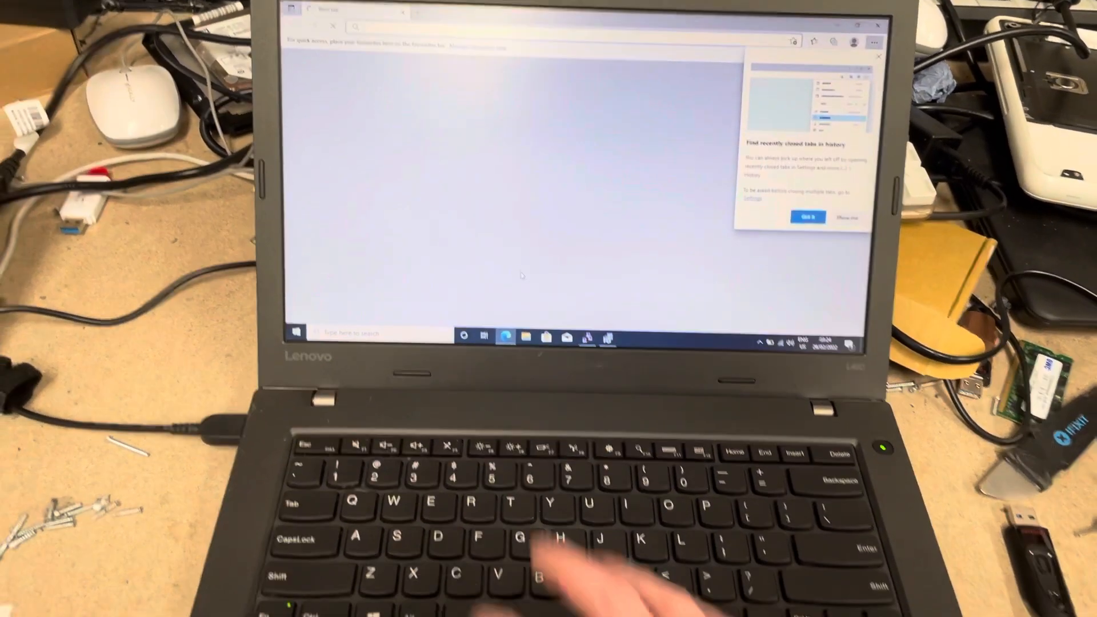
Expand the BIOS Update entry on Lenovo Support's L460 Drivers & Software page to list its files
{"action": "left_click", "coordinate": [774, 38]}
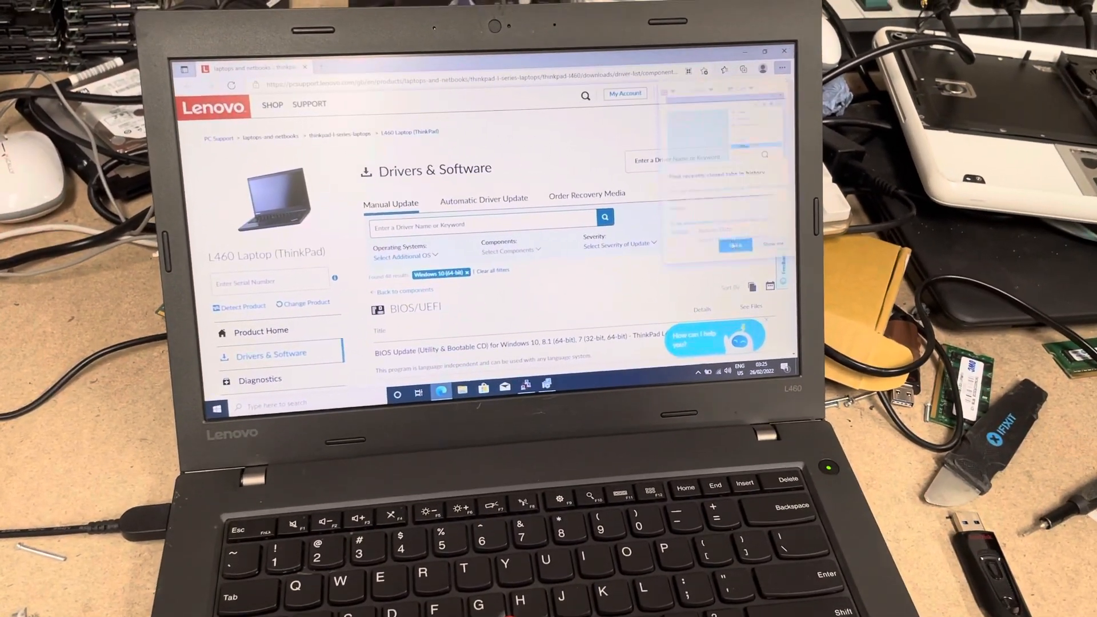
{"action": "scroll", "scroll_direction": "down", "scroll_amount": 3}
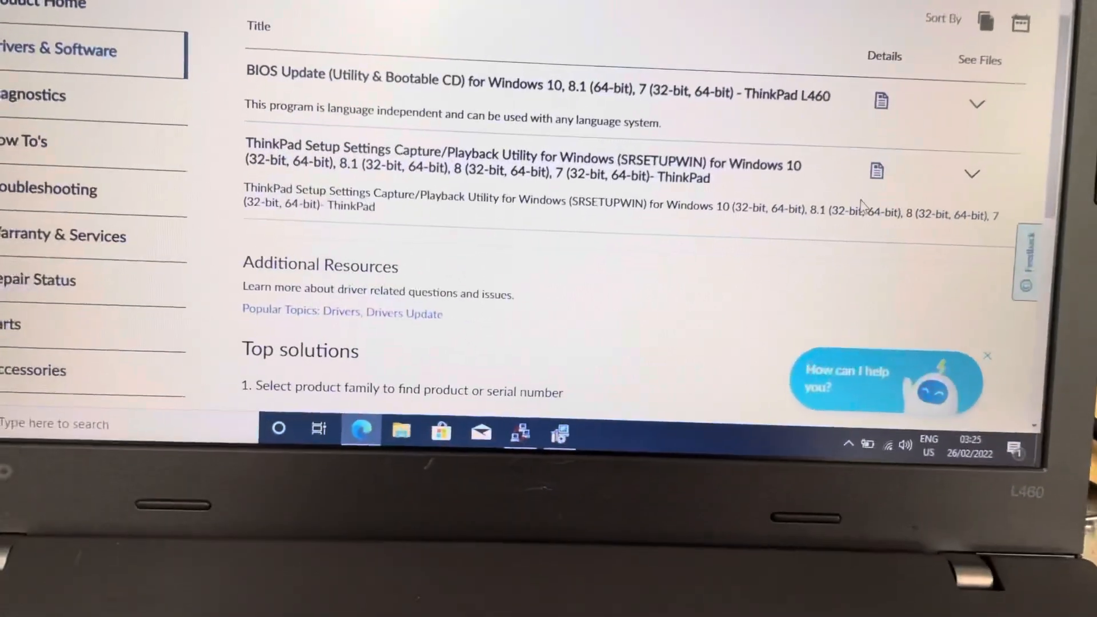
{"action": "left_click", "coordinate": [977, 104]}
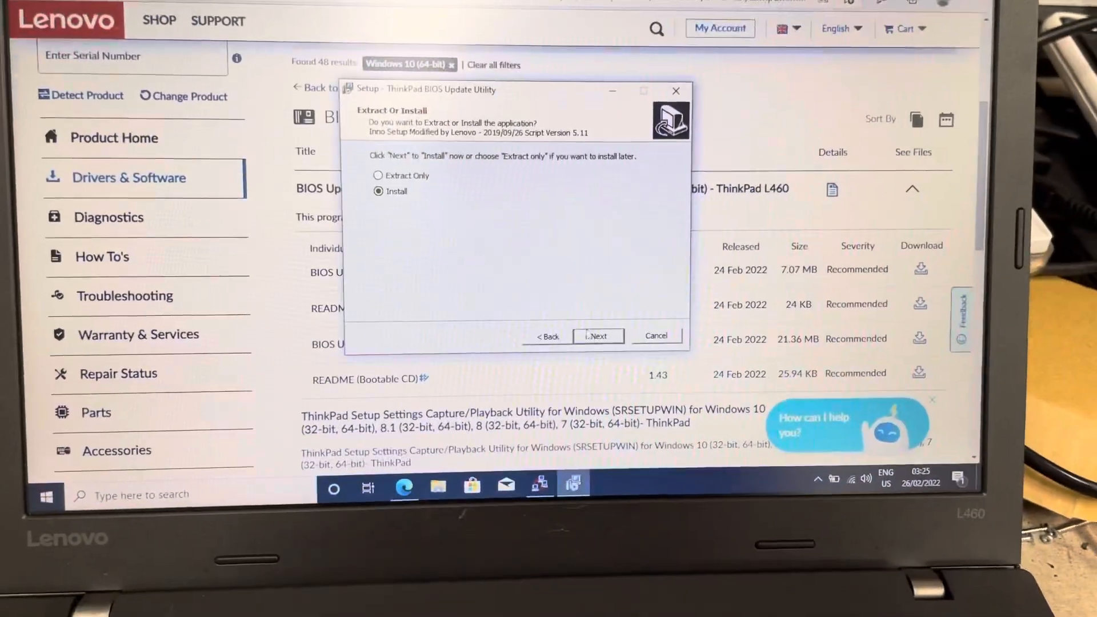
Install the BIOS update utility (Install rather than extract only) so the flash tool launches
{"action": "left_click", "coordinate": [598, 336]}
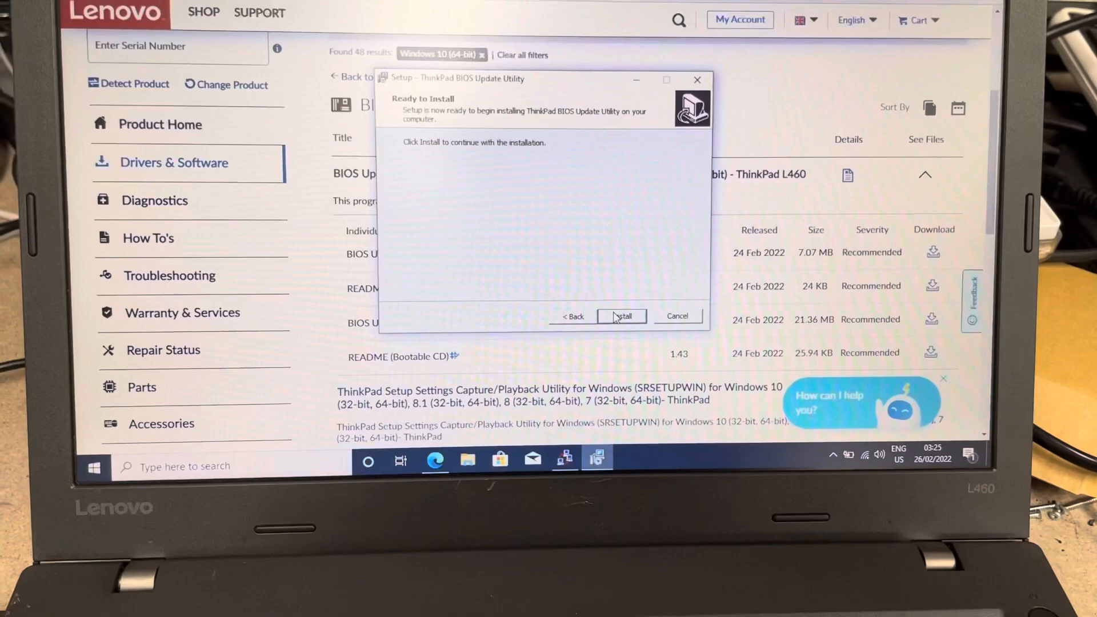
{"action": "left_click", "coordinate": [622, 316]}
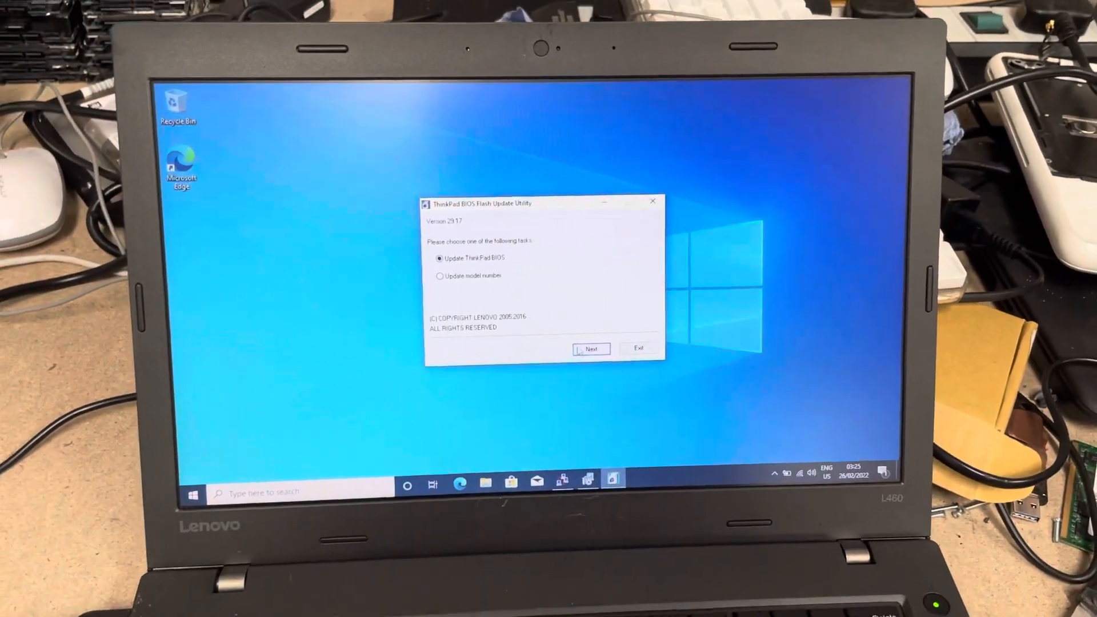
Start the Update ThinkPad BIOS task and confirm Sysprep with OOBE and Reboot so the laptop restarts
{"action": "left_click", "coordinate": [591, 349]}
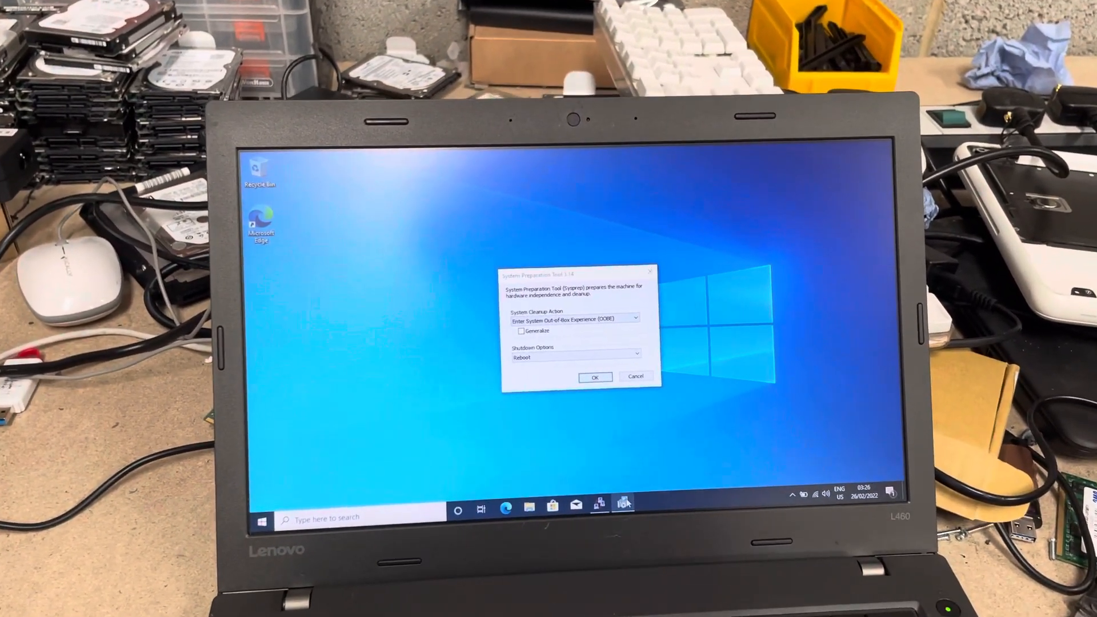
{"action": "left_click", "coordinate": [594, 377]}
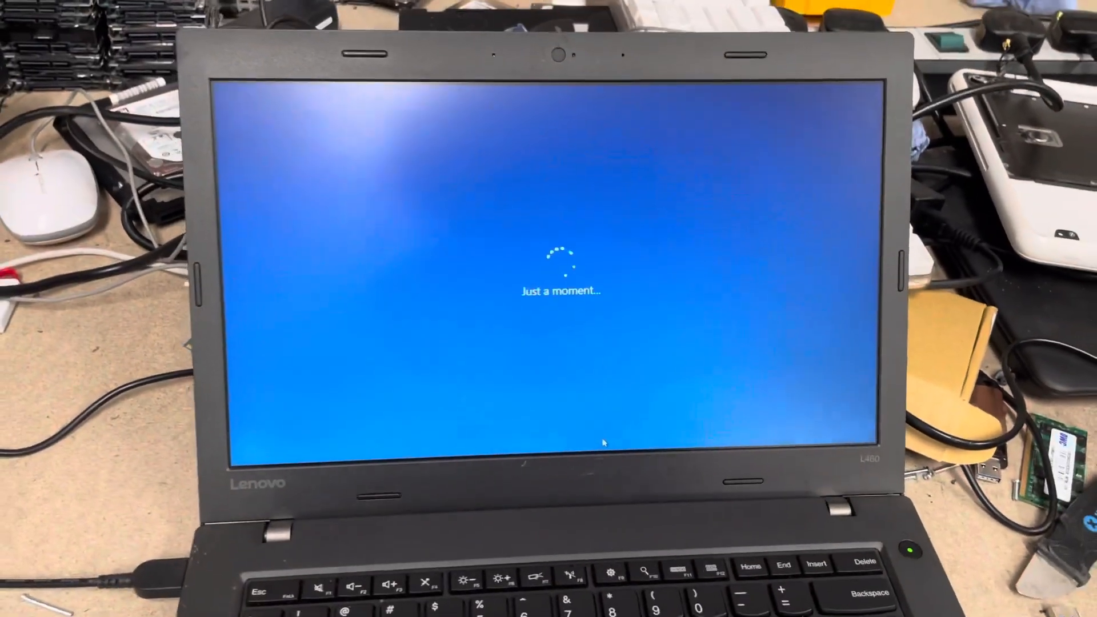